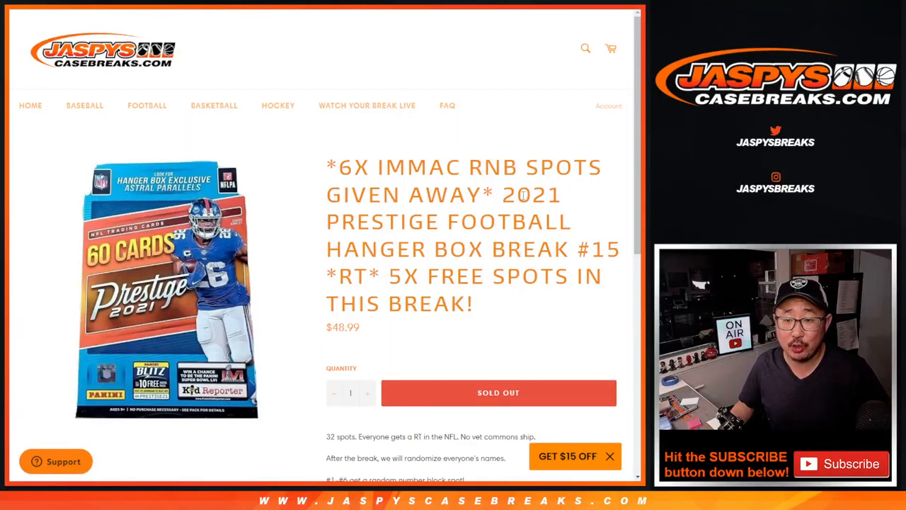
Step: Review the Prestige hanger box break listing before moving to the RANDOM.ORG dice roller
{"action": "left_click_drag", "start_coordinate": [502, 195], "coordinate": [570, 249]}
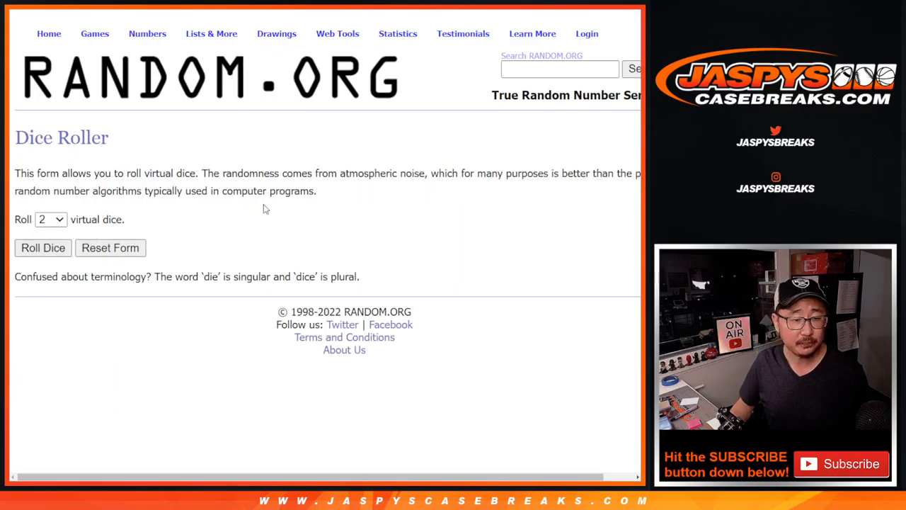
Step: Load the participant names into RANDOM.ORG's List Randomizer and return to the spreadsheet
{"action": "left_click", "coordinate": [211, 34]}
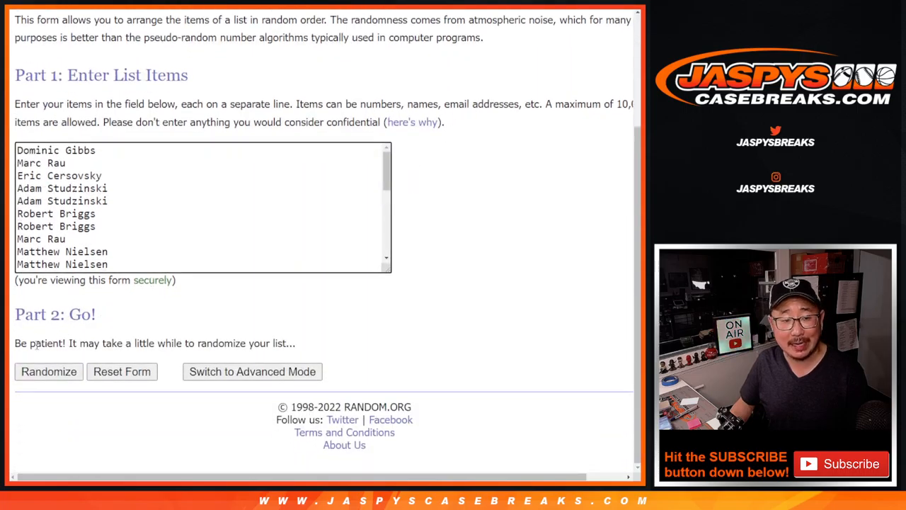
{"action": "left_click", "coordinate": [48, 371]}
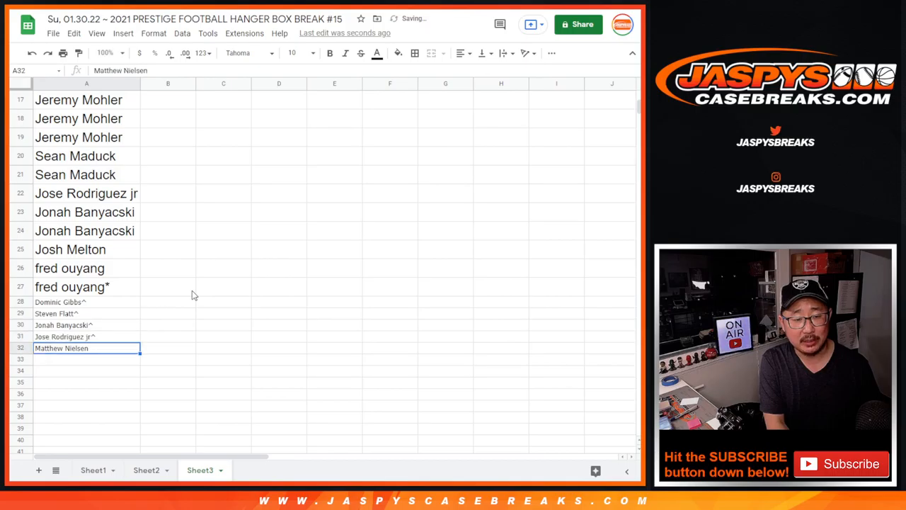
Step: Copy the participant names listed in column A of Sheet3
{"action": "key", "text": "enter"}
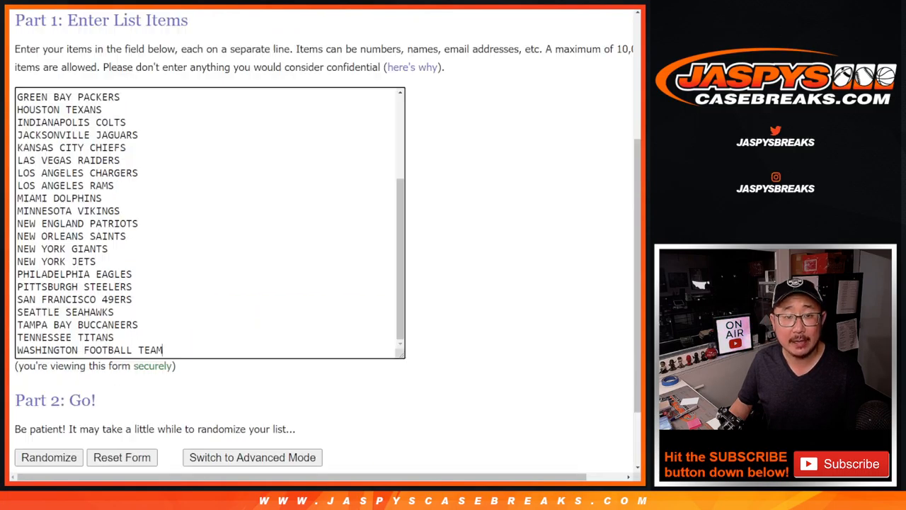
Step: Randomize the 32 NFL teams and reshuffle three more times for a final order
{"action": "scroll", "scroll_direction": "down", "scroll_amount": 3}
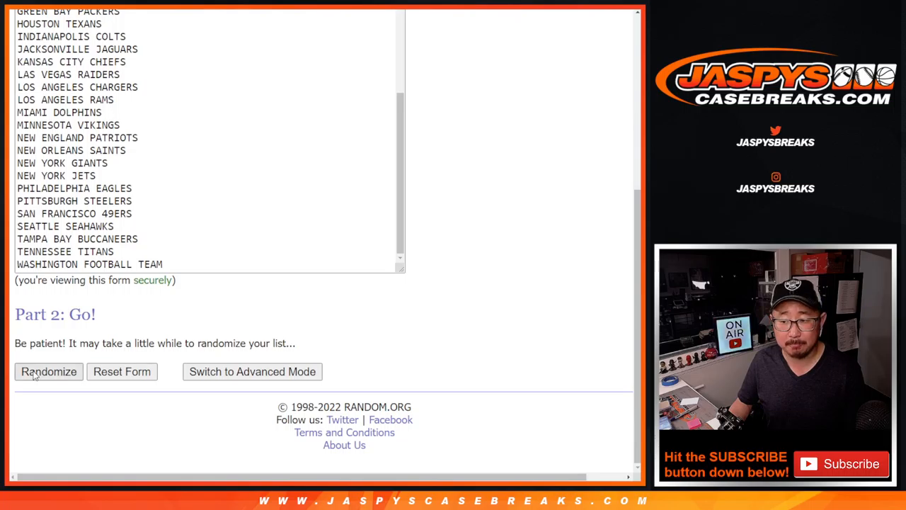
{"action": "left_click", "coordinate": [49, 371]}
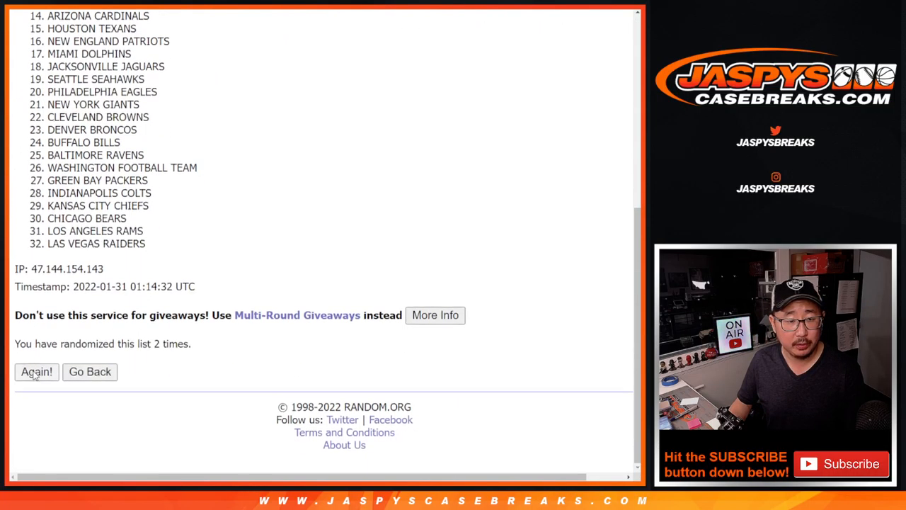
{"action": "left_click", "coordinate": [36, 372]}
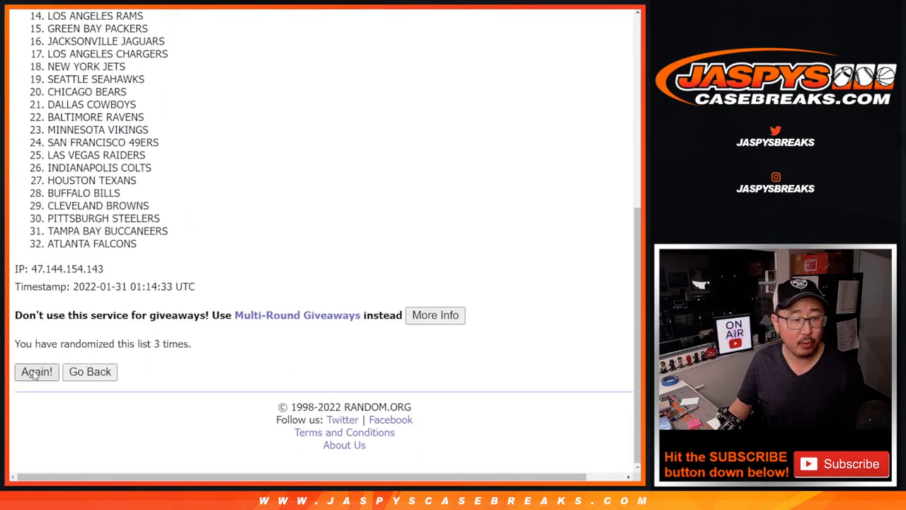
{"action": "left_click", "coordinate": [37, 371]}
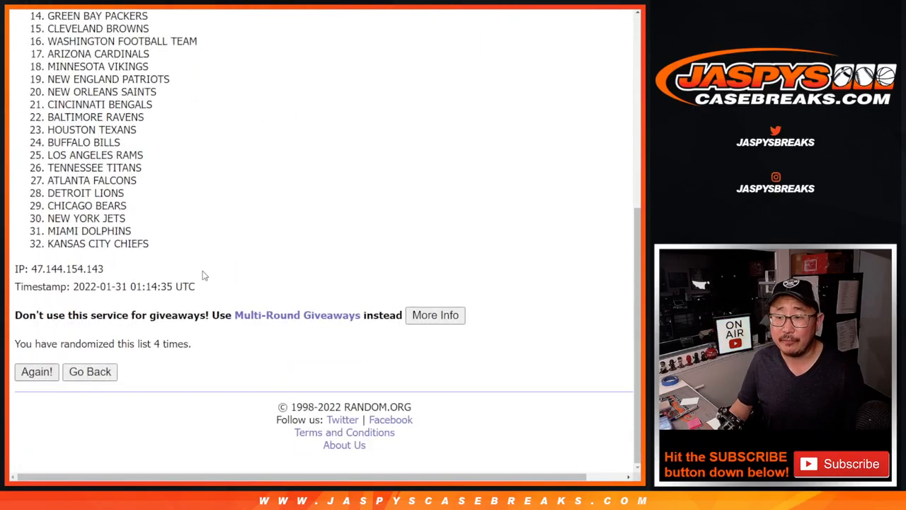
{"action": "left_click", "coordinate": [36, 371]}
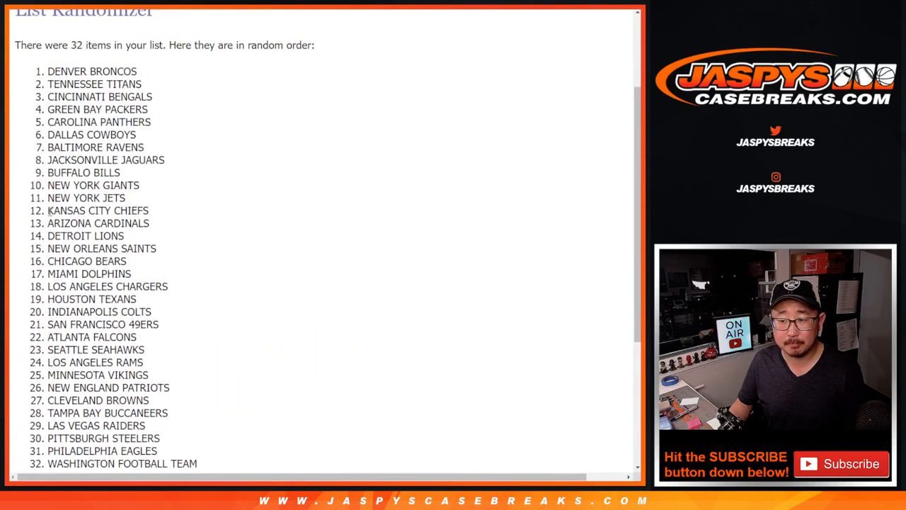
{"action": "scroll", "scroll_direction": "down", "scroll_amount": 3}
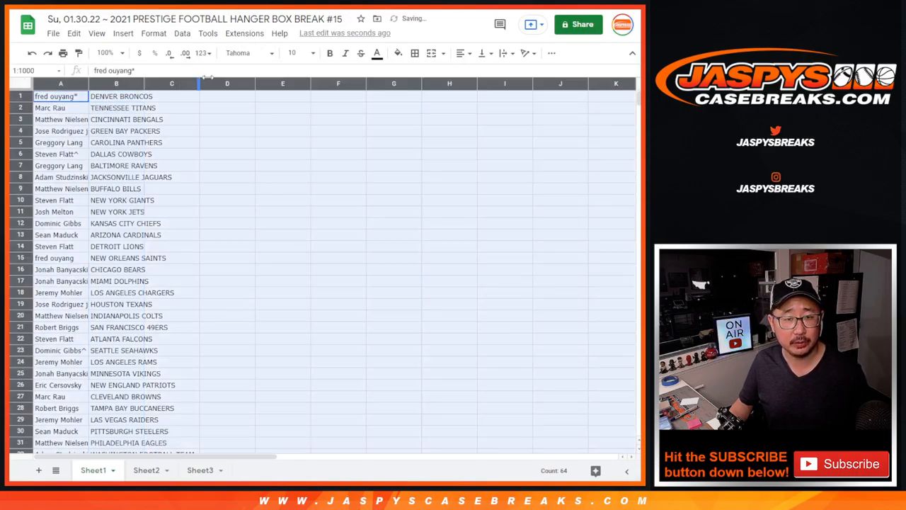
Step: Format the name-team pairings in Didact Gothic size 12, including rows 17 to 32
{"action": "left_click", "coordinate": [244, 52]}
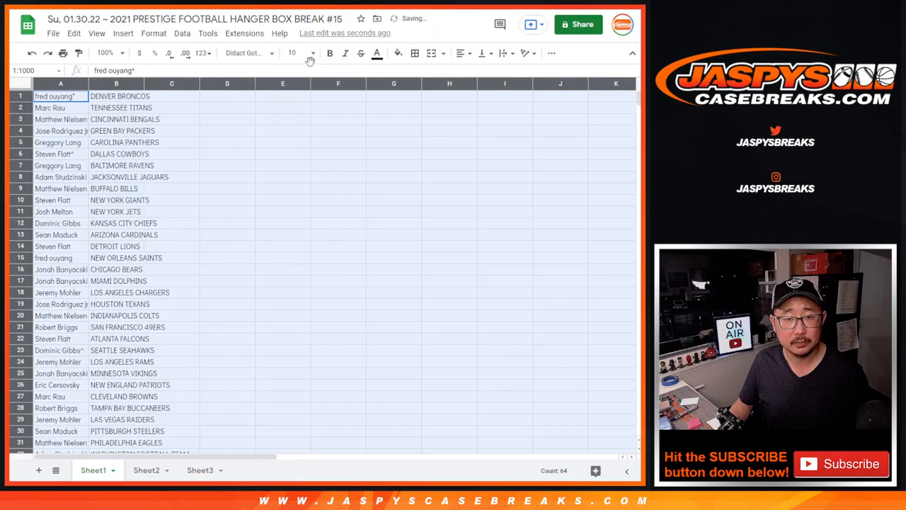
{"action": "left_click", "coordinate": [105, 52]}
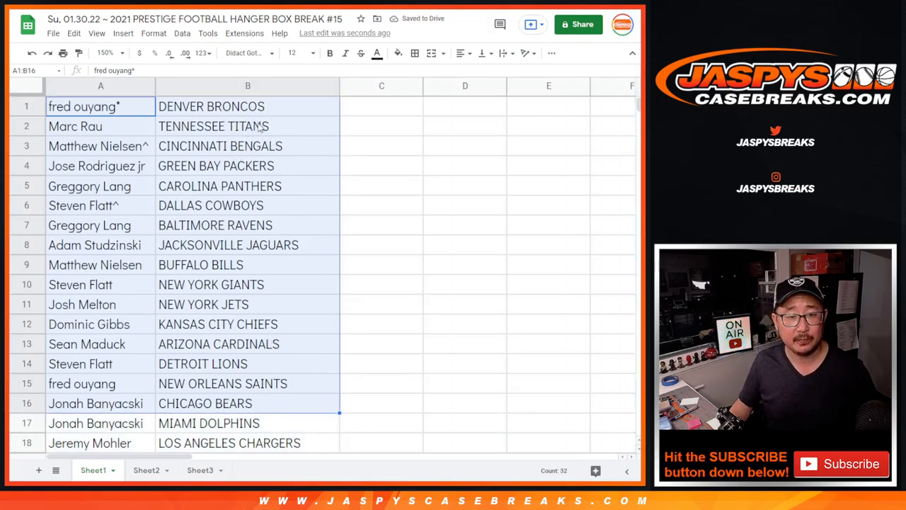
{"action": "scroll", "scroll_direction": "down", "scroll_amount": 3}
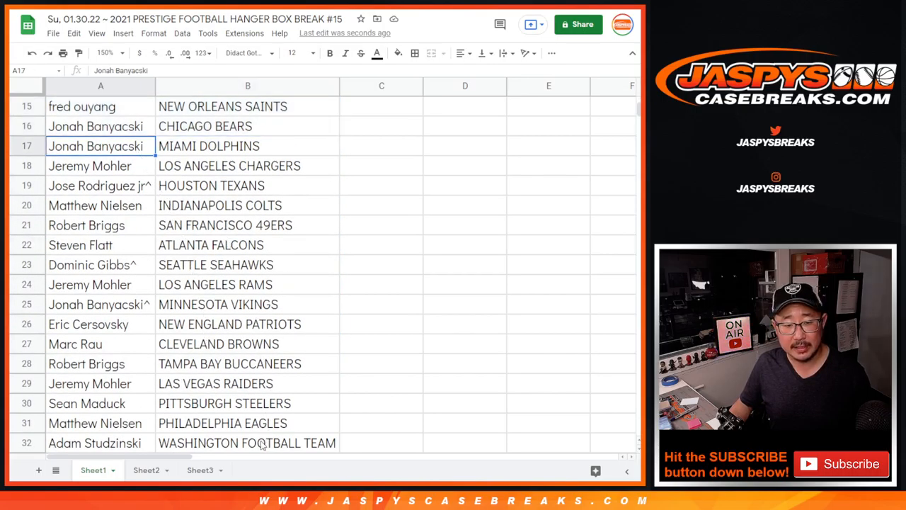
{"action": "left_click_drag", "start_coordinate": [101, 146], "coordinate": [247, 442]}
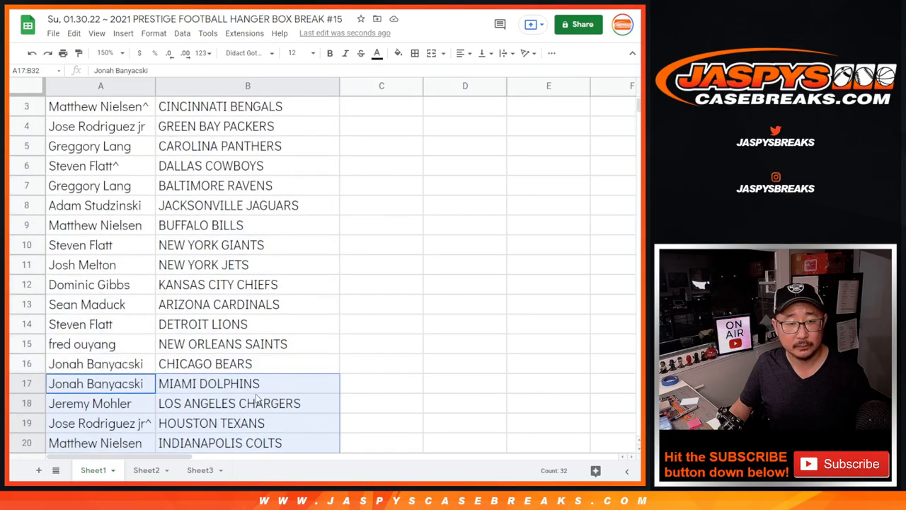
{"action": "left_click", "coordinate": [105, 53]}
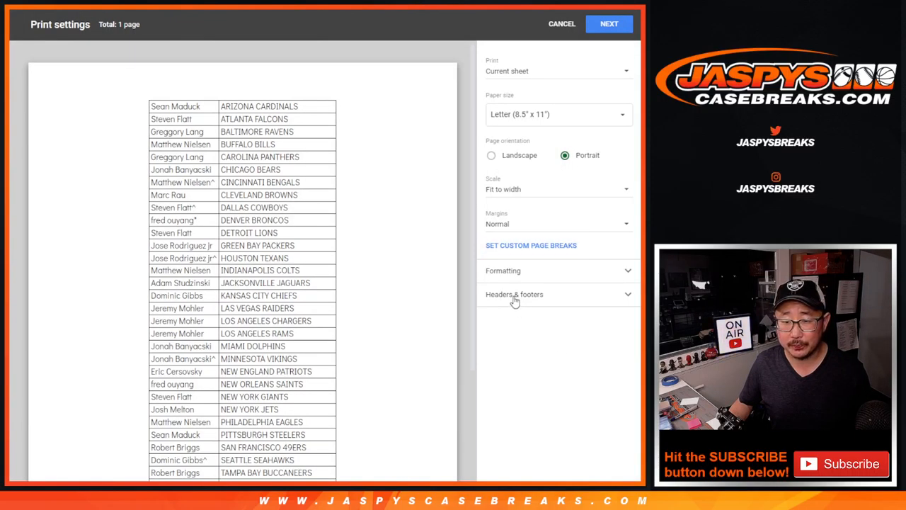
Step: Print the team-sorted pairing list with the workbook title kept as the page header
{"action": "left_click", "coordinate": [514, 294]}
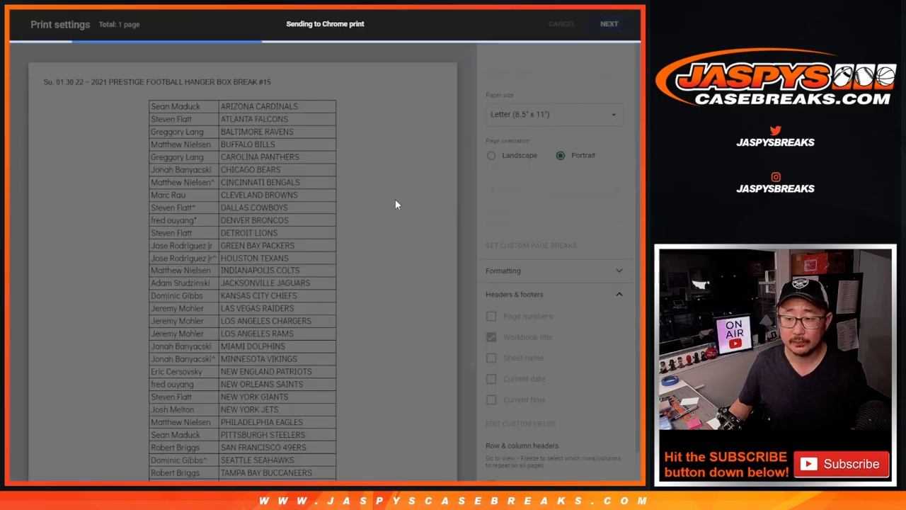
{"action": "left_click", "coordinate": [561, 24]}
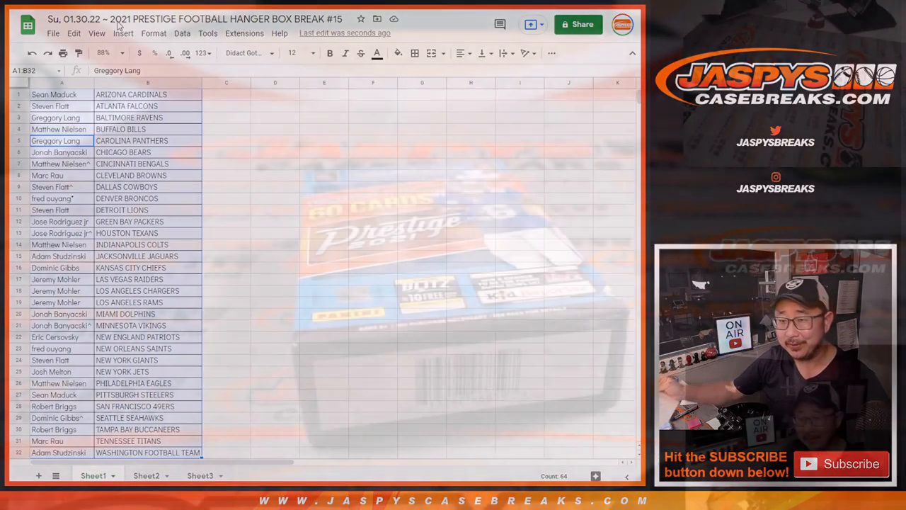
Step: Switch to Sheet2 showing the three CHI and three JAX RNB spot rows
{"action": "left_click", "coordinate": [146, 475]}
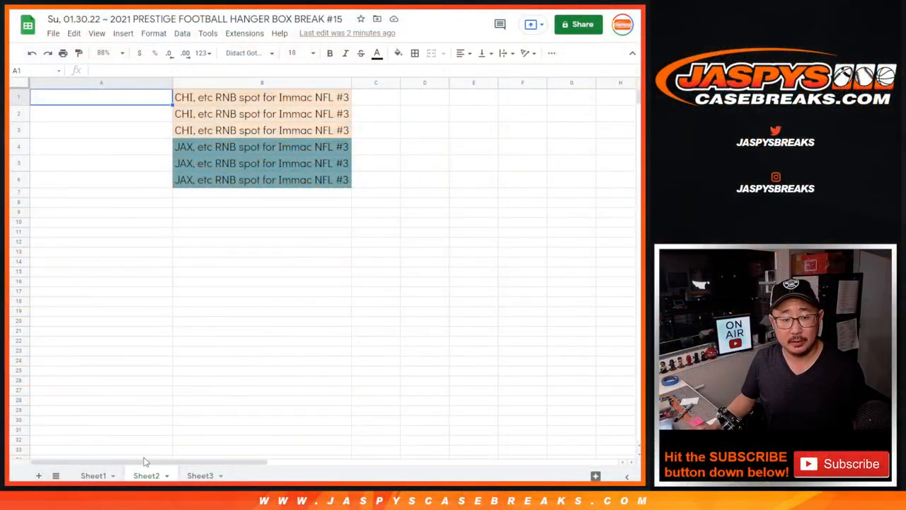
Step: Copy the 32 participant names from Sheet1 for the RNB randomization
{"action": "left_click", "coordinate": [93, 475]}
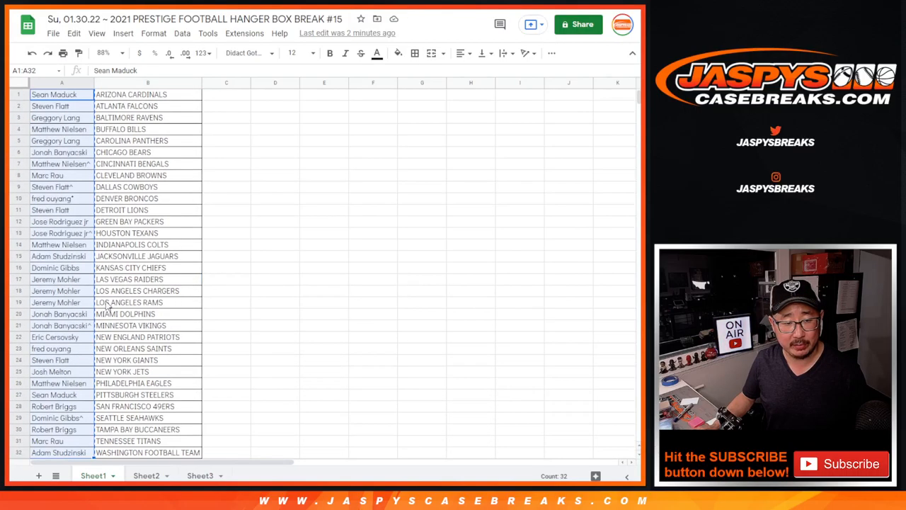
{"action": "left_click", "coordinate": [146, 475]}
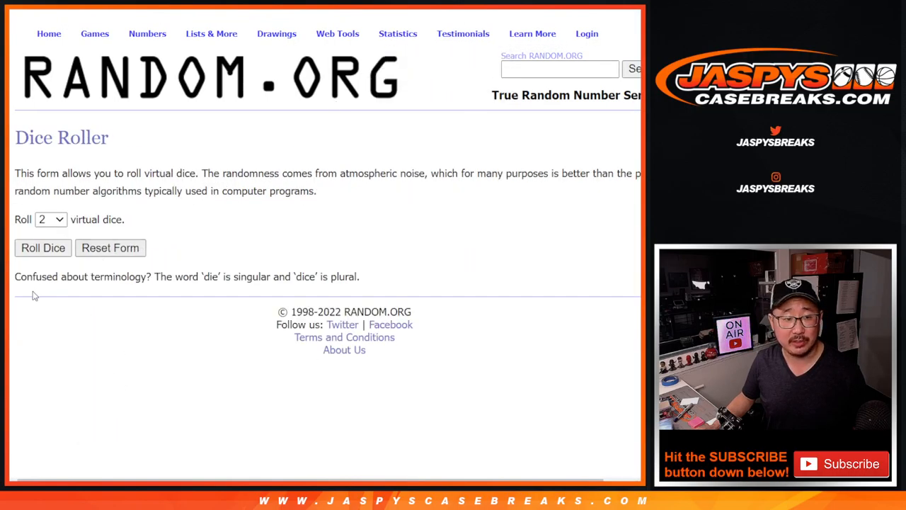
Step: Shuffle the participant names four times and select the top six as winners
{"action": "left_click", "coordinate": [42, 248]}
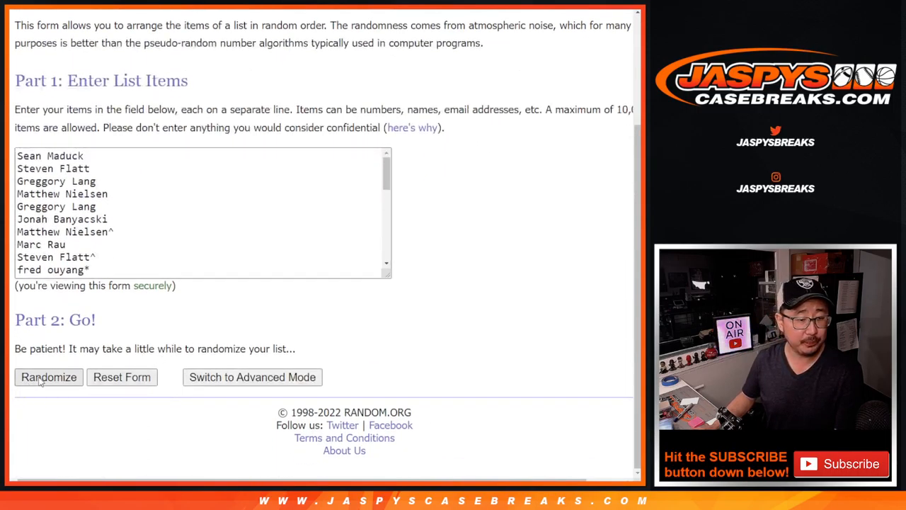
{"action": "left_click", "coordinate": [48, 377]}
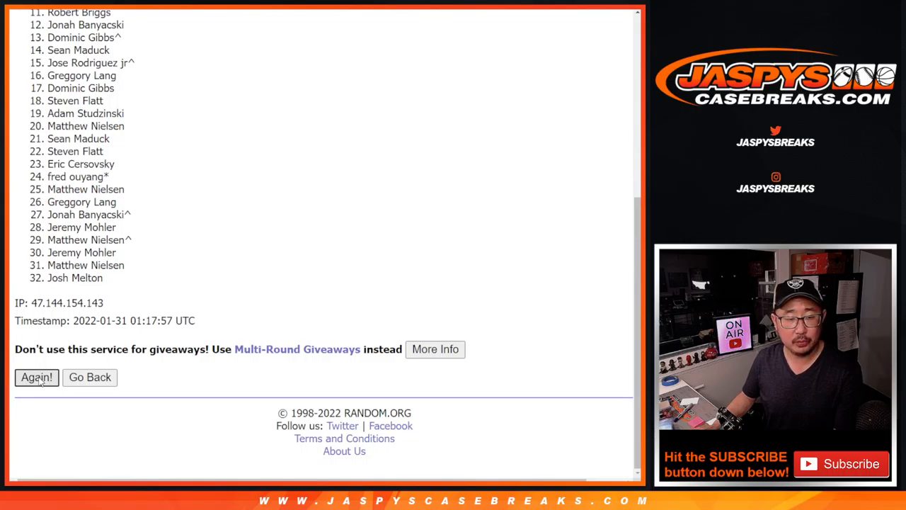
{"action": "left_click", "coordinate": [36, 377]}
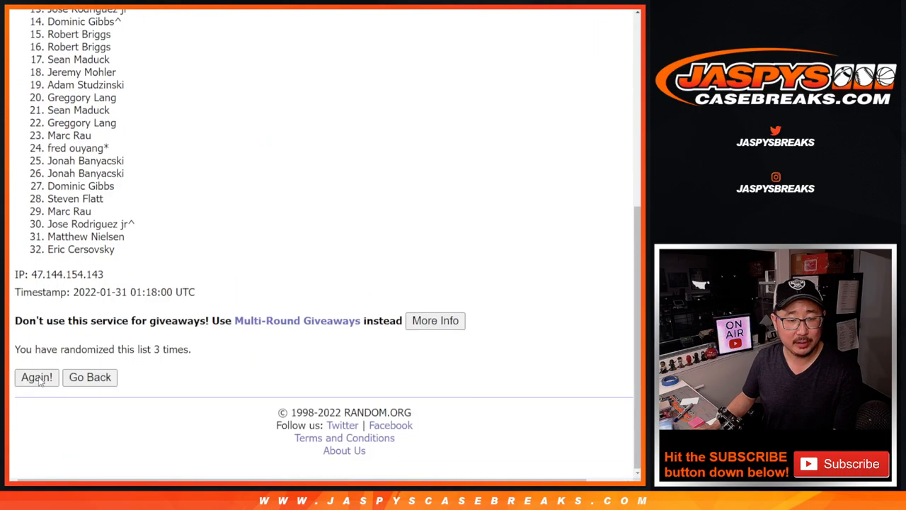
{"action": "left_click", "coordinate": [36, 377]}
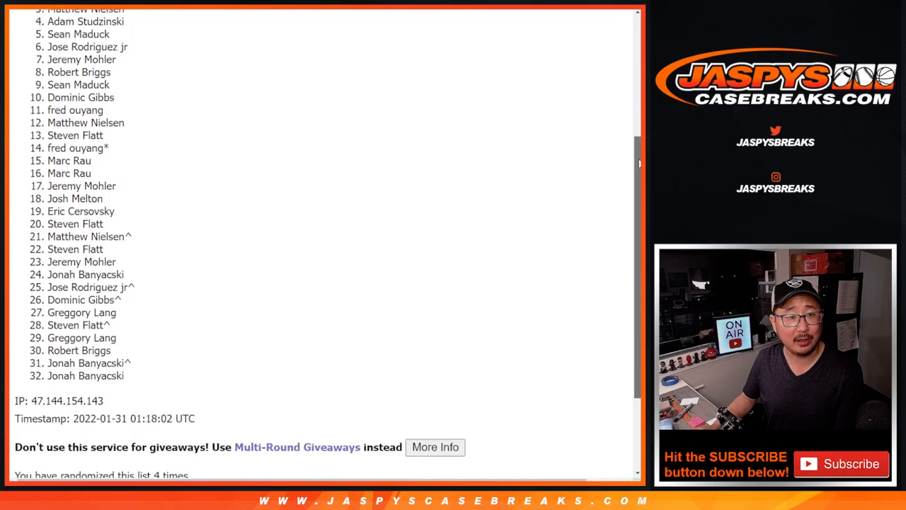
{"action": "scroll", "scroll_direction": "up", "scroll_amount": 3}
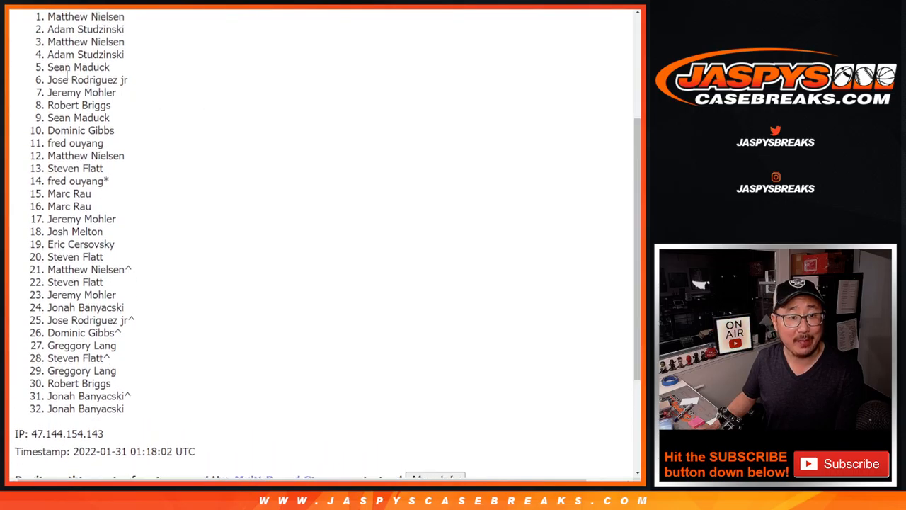
{"action": "left_click_drag", "start_coordinate": [49, 16], "coordinate": [128, 80]}
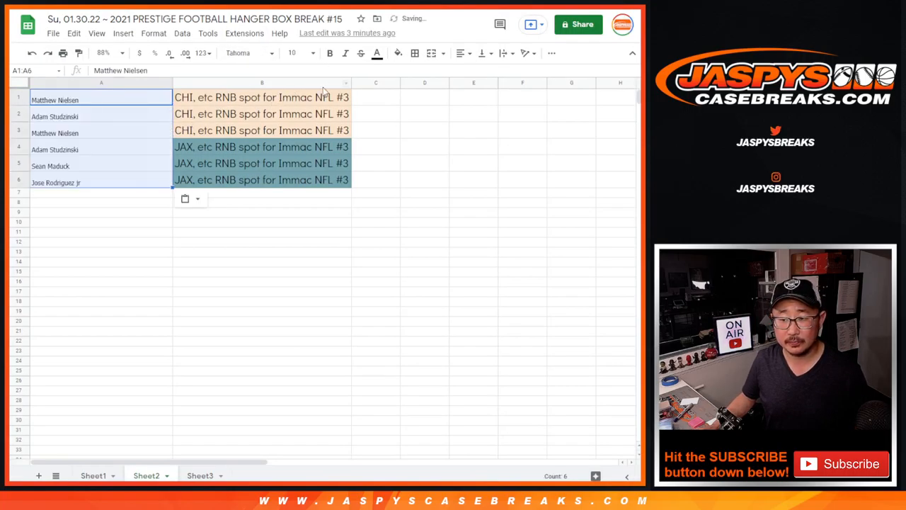
{"action": "left_click", "coordinate": [248, 52]}
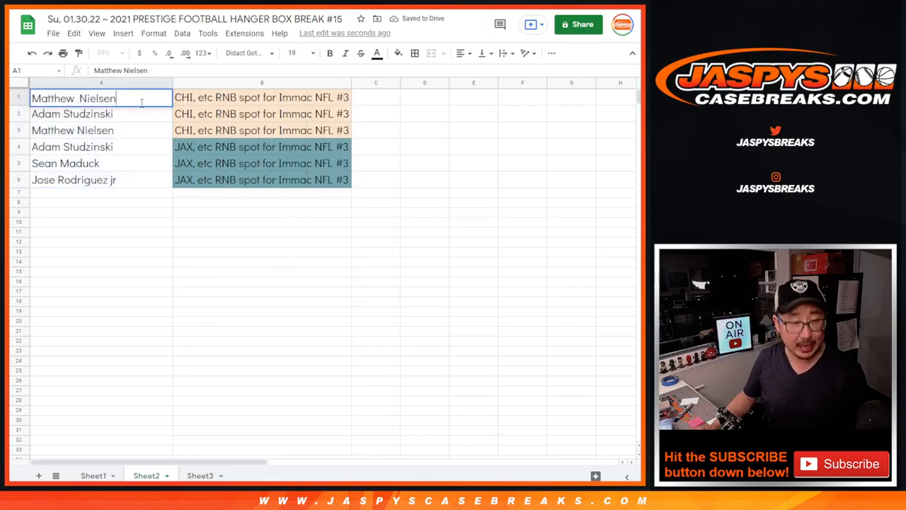
{"action": "type", "text": "/prestige15"}
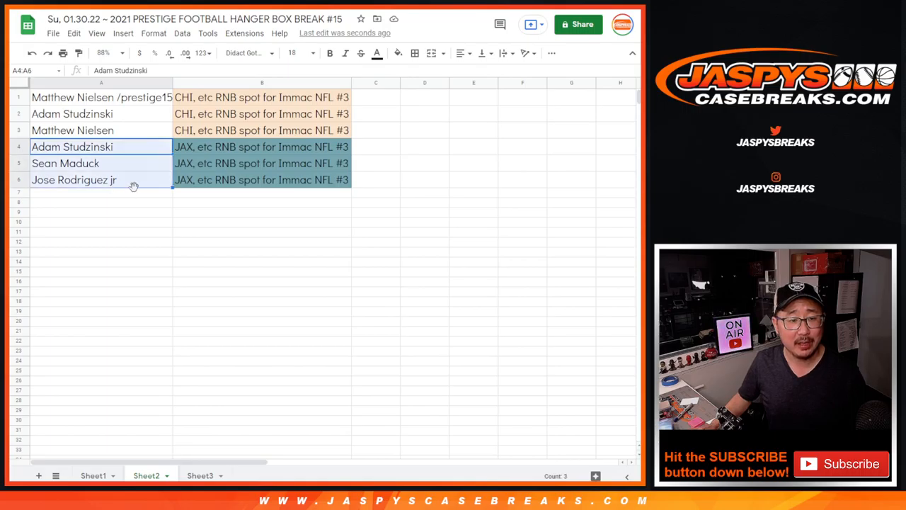
{"action": "mouse_move", "coordinate": [336, 222]}
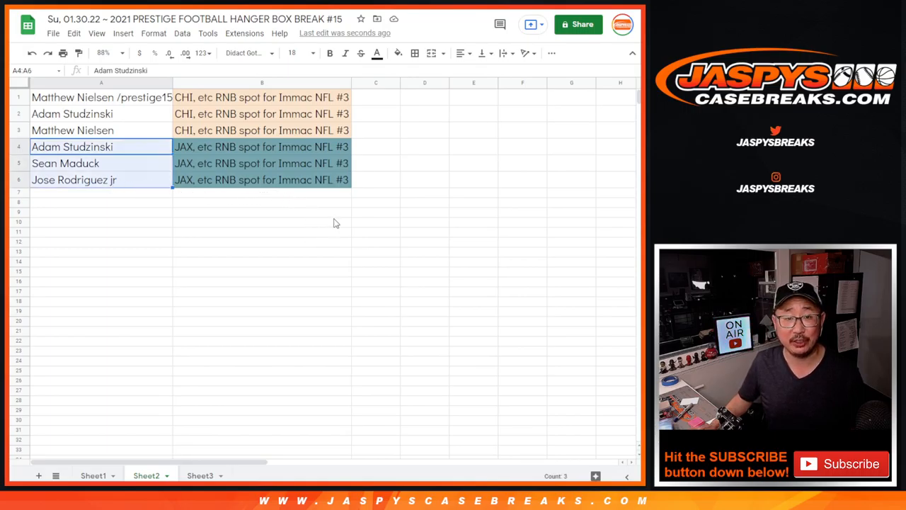